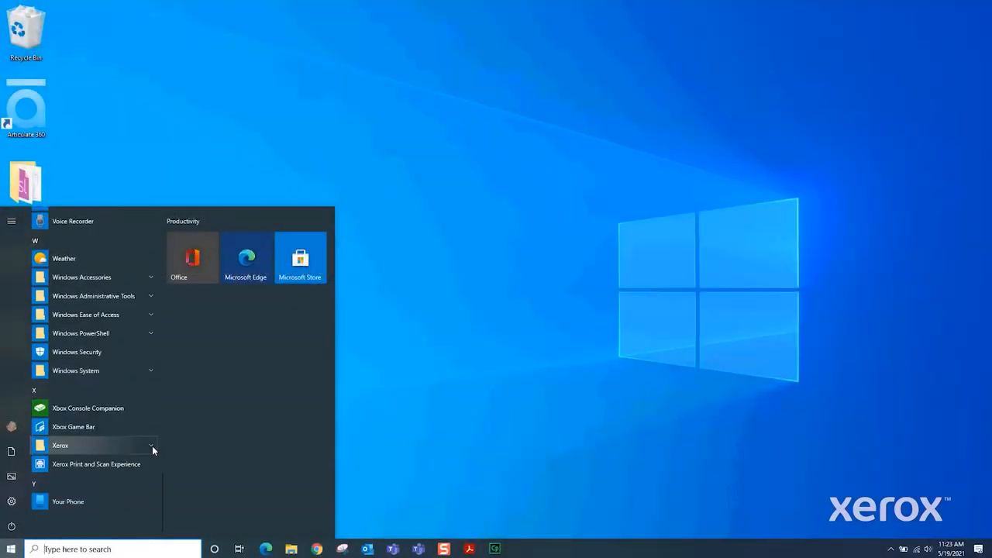
# - Launch the app from Start and select the C235-MFP printer to show its options
pyautogui.click(96, 463)
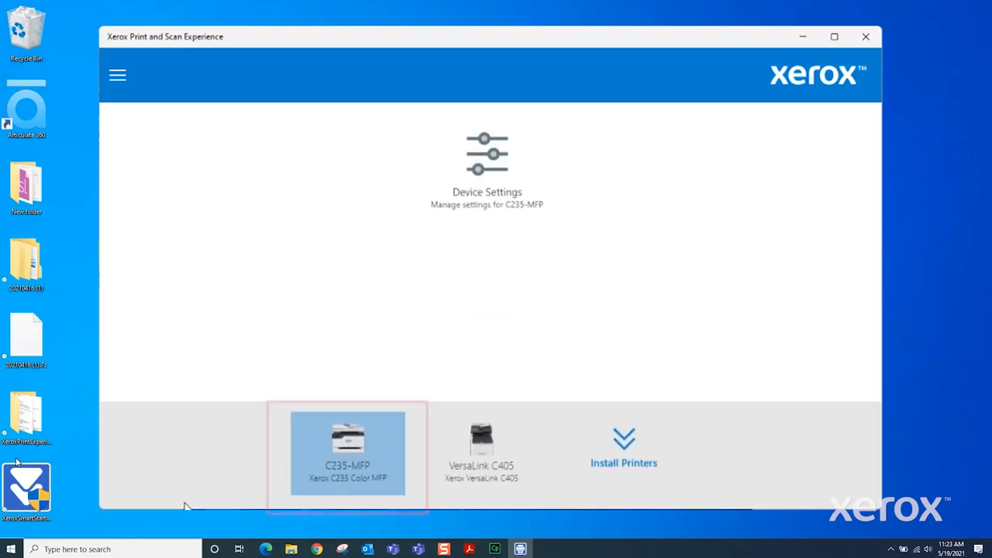
pyautogui.click(347, 453)
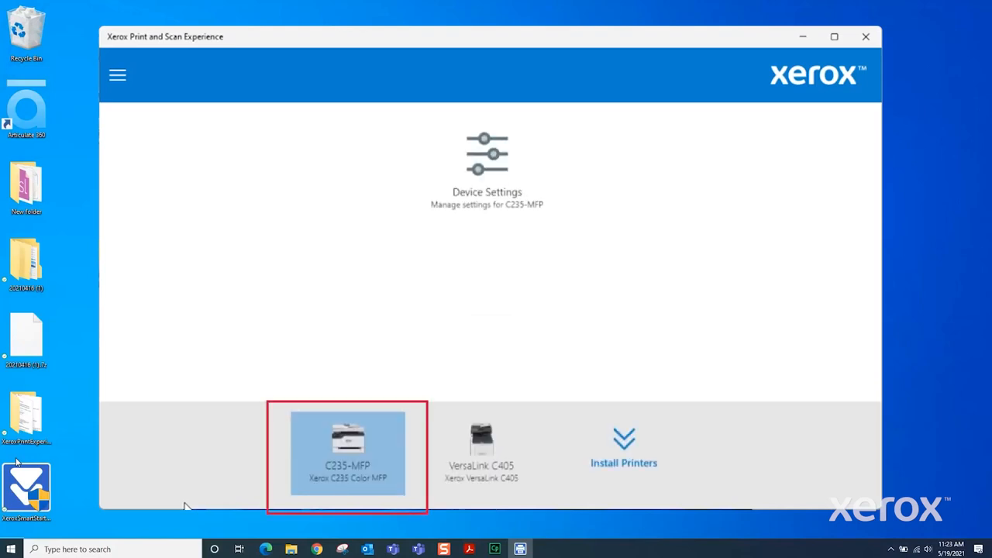
pyautogui.click(347, 453)
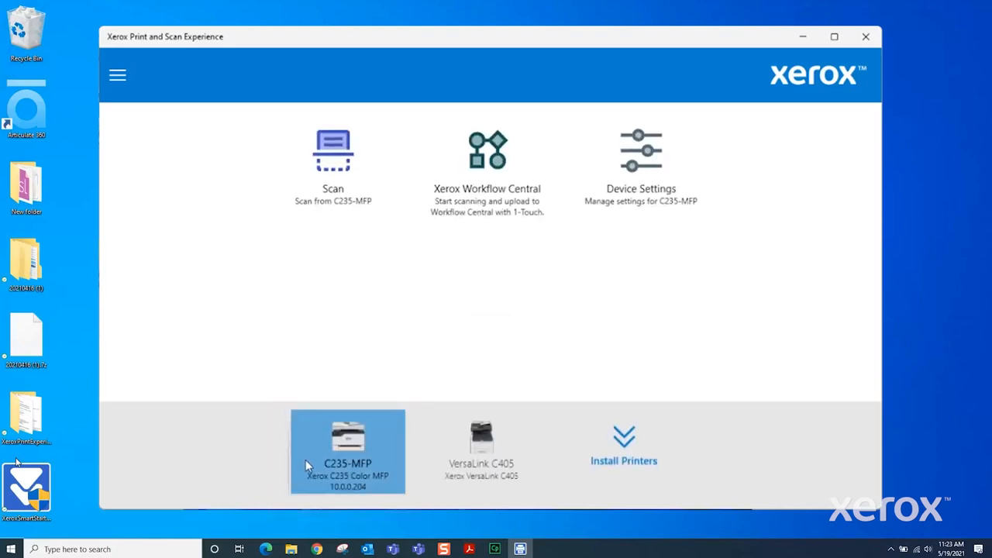
# - Begin a scan from the C235-MFP and review the Preview/Edit and Automatic Adjustments settings
pyautogui.click(332, 163)
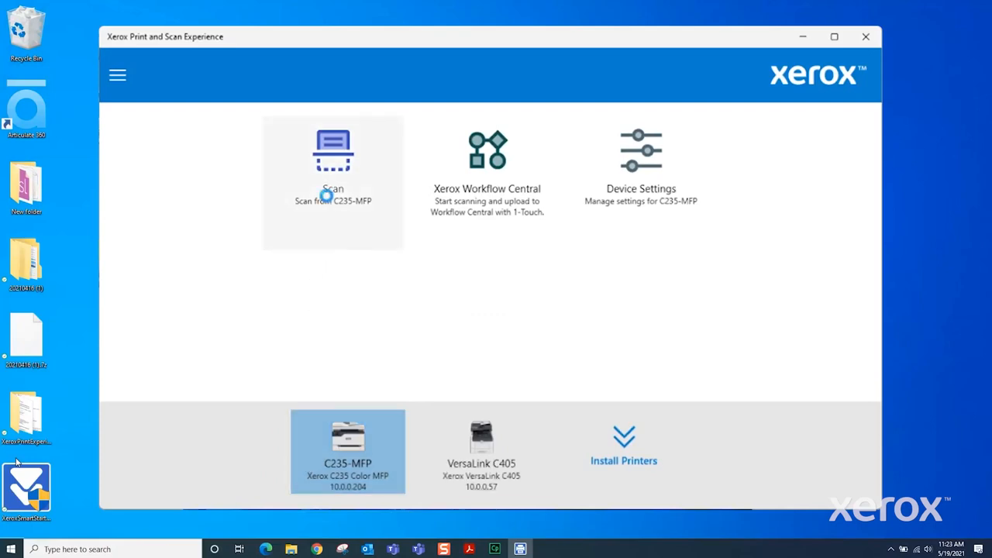
pyautogui.click(332, 155)
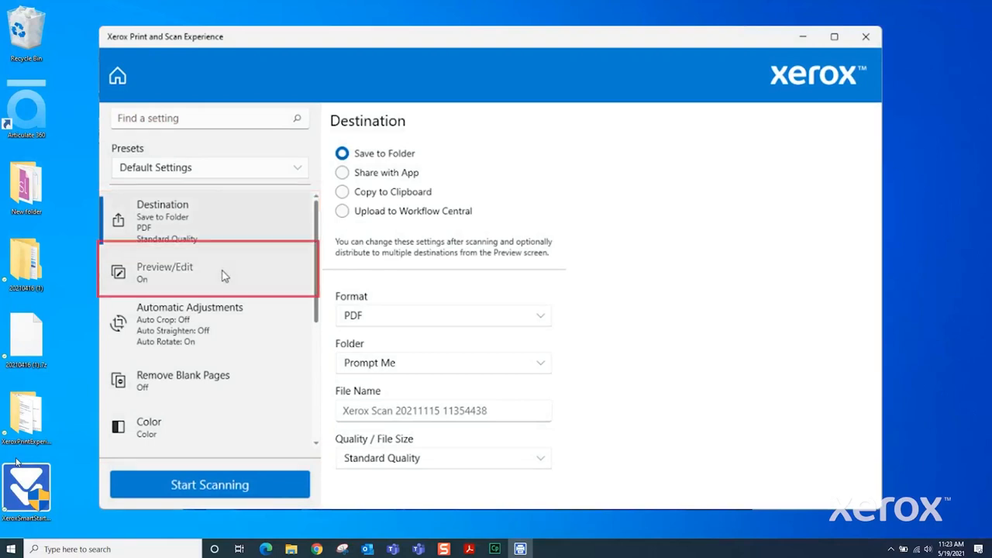
pyautogui.click(165, 266)
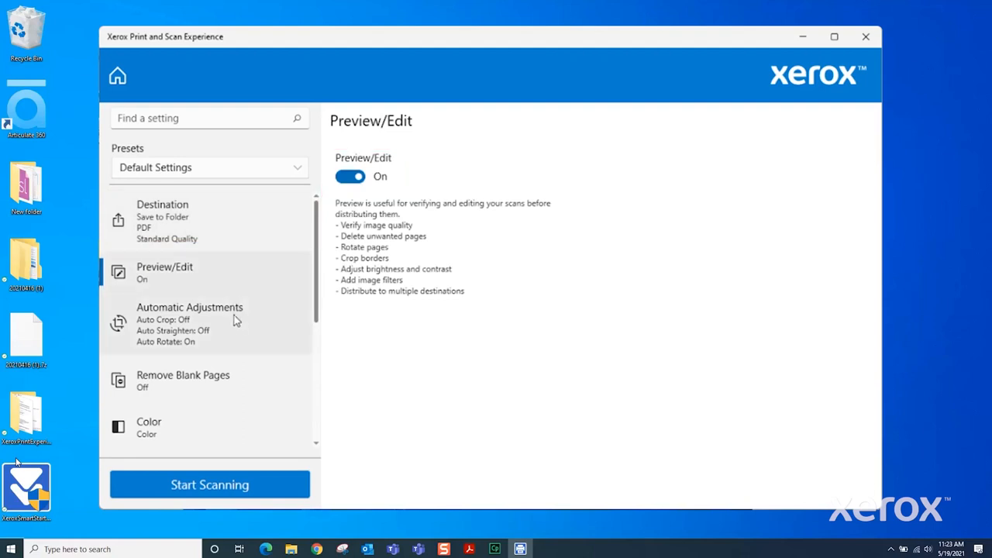
pyautogui.click(189, 324)
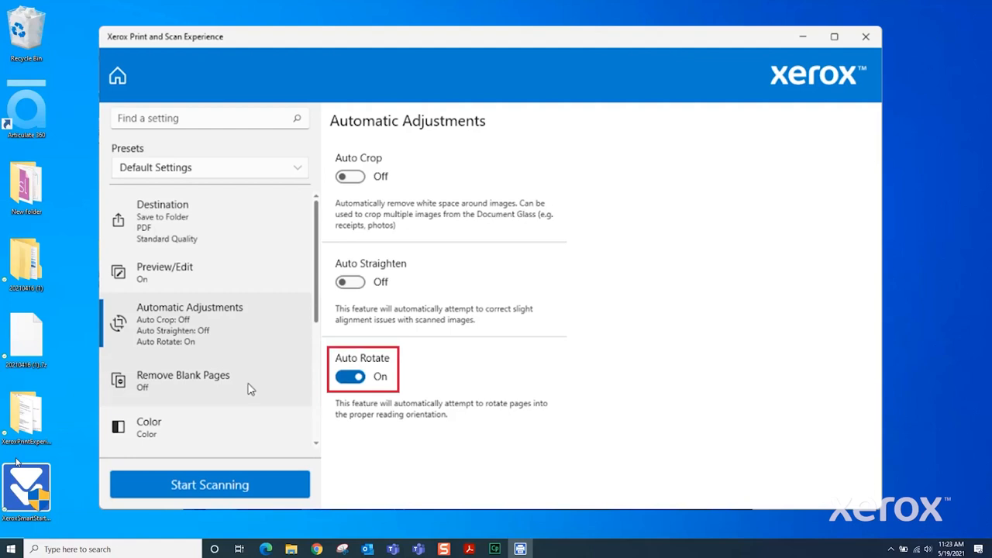
# - Turn Remove Blank Pages on with balanced detection
pyautogui.click(183, 380)
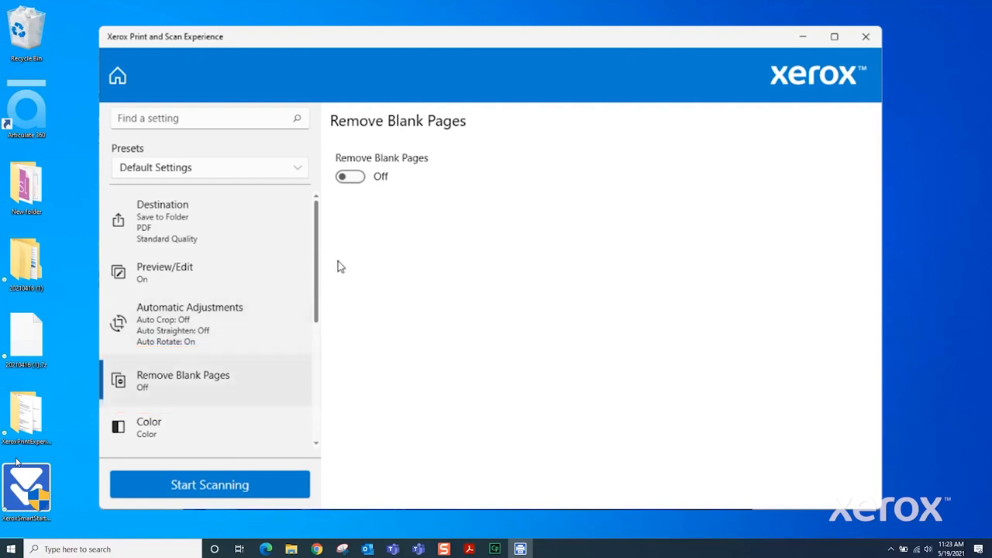
pyautogui.click(349, 177)
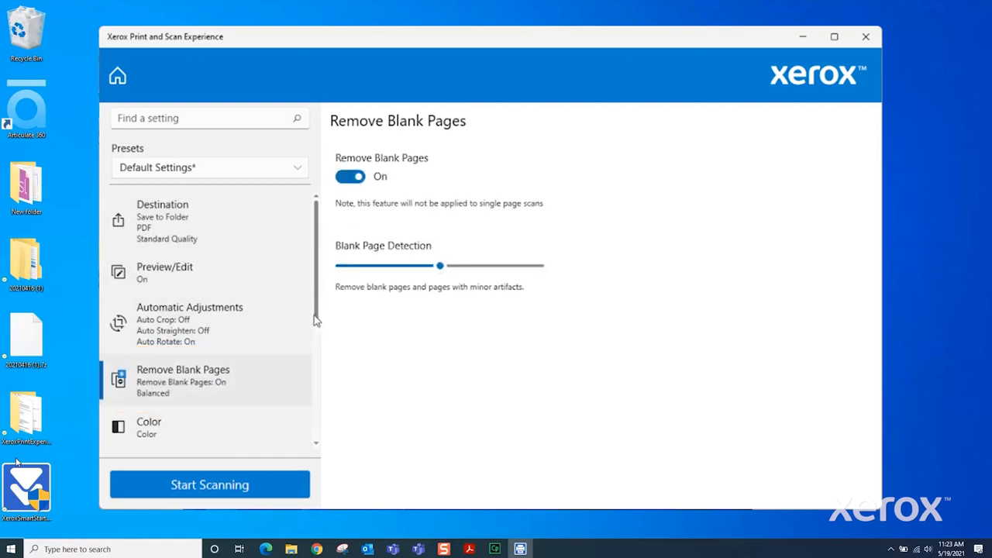
pyautogui.scroll(-3)
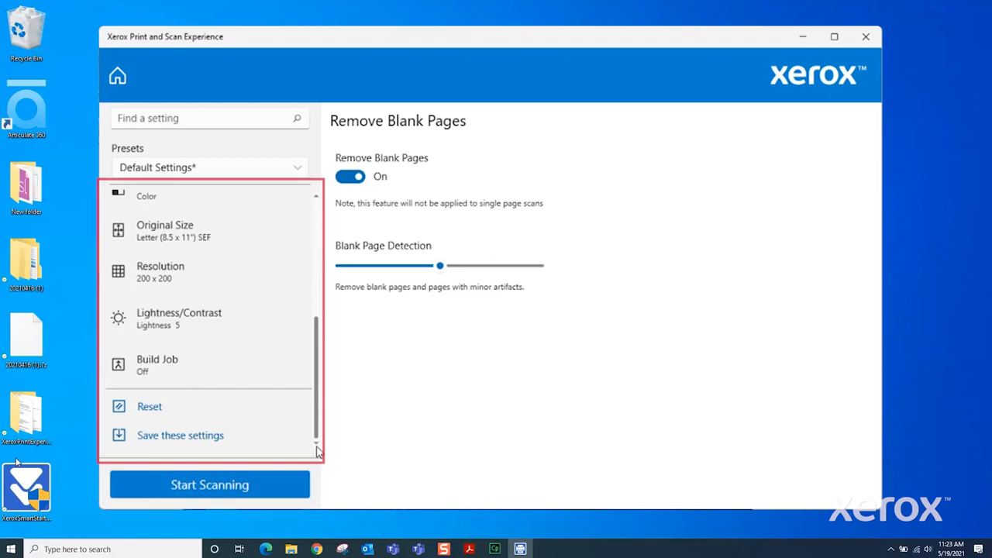
# - Start scanning so the page previews appear with blank pages marked removed
pyautogui.click(209, 484)
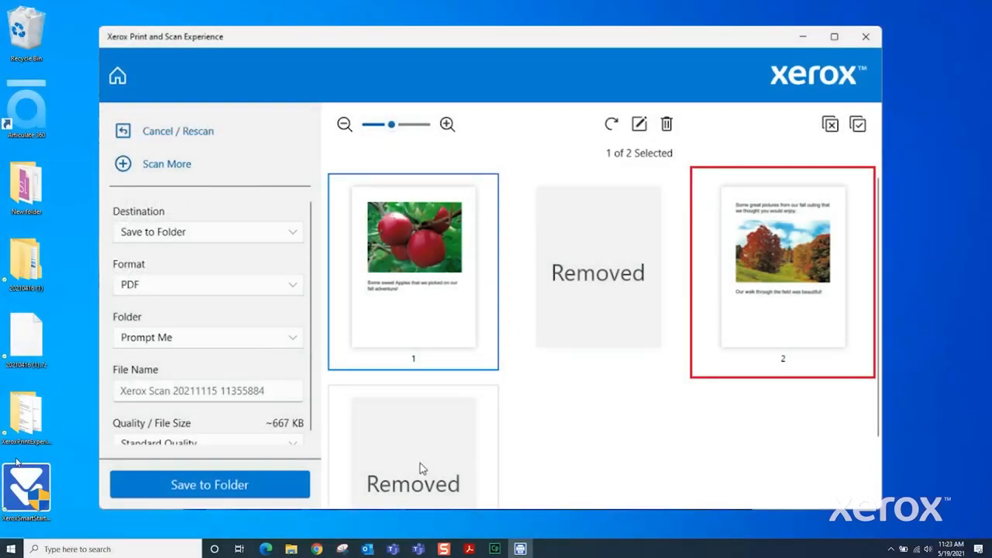
# - Raise brightness and contrast on page 1 (the apple page) and apply the edits
pyautogui.click(210, 484)
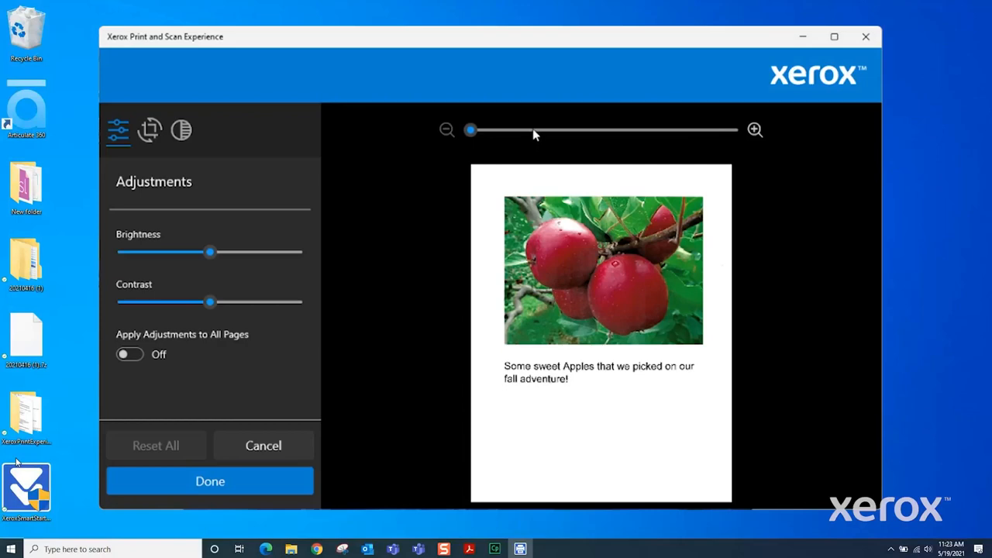
pyautogui.moveTo(471, 130); pyautogui.dragTo(530, 131)
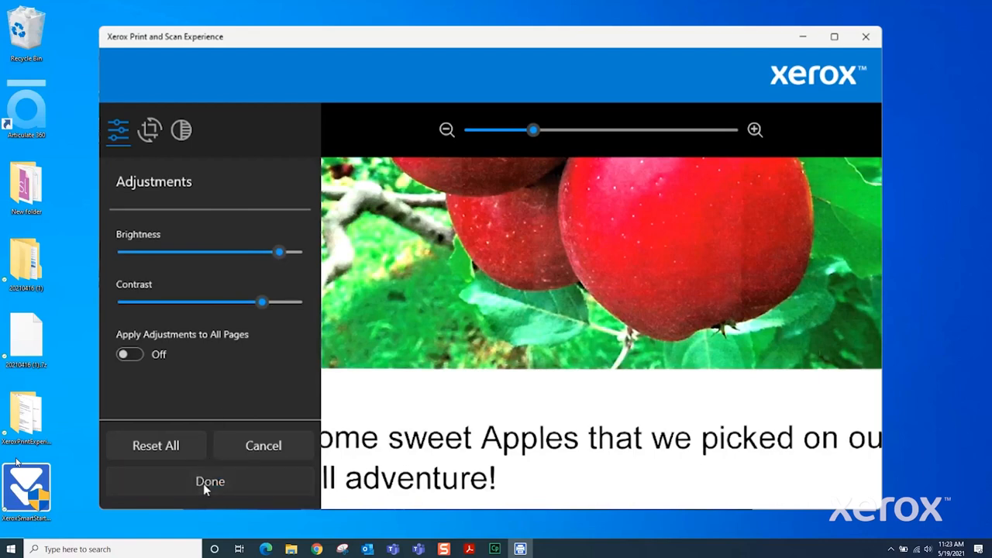
pyautogui.click(211, 481)
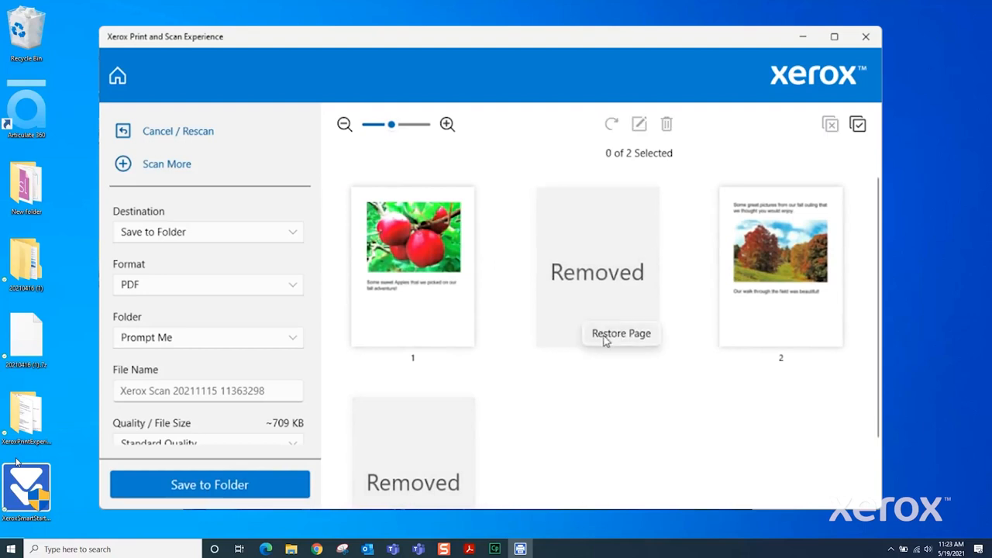
pyautogui.click(621, 334)
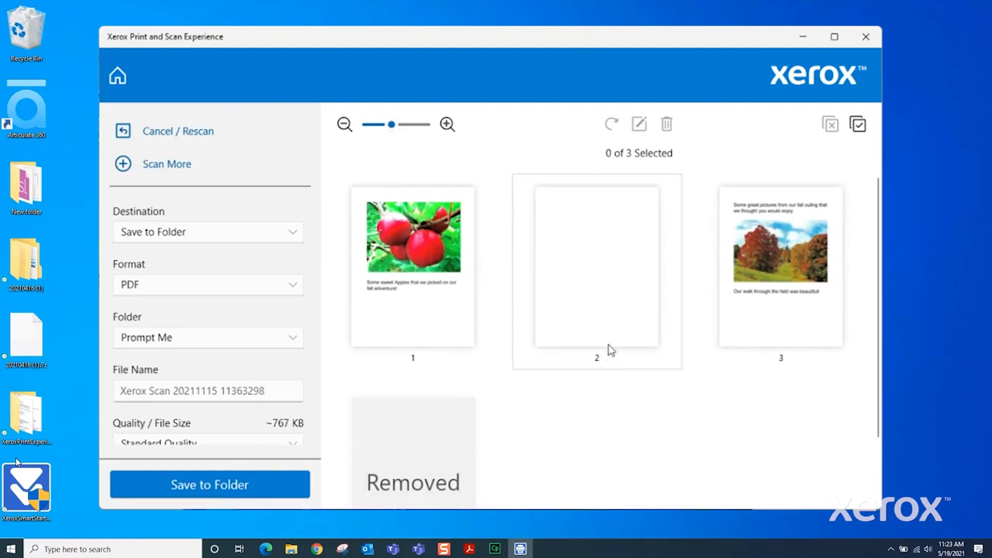
pyautogui.rightClick(596, 271)
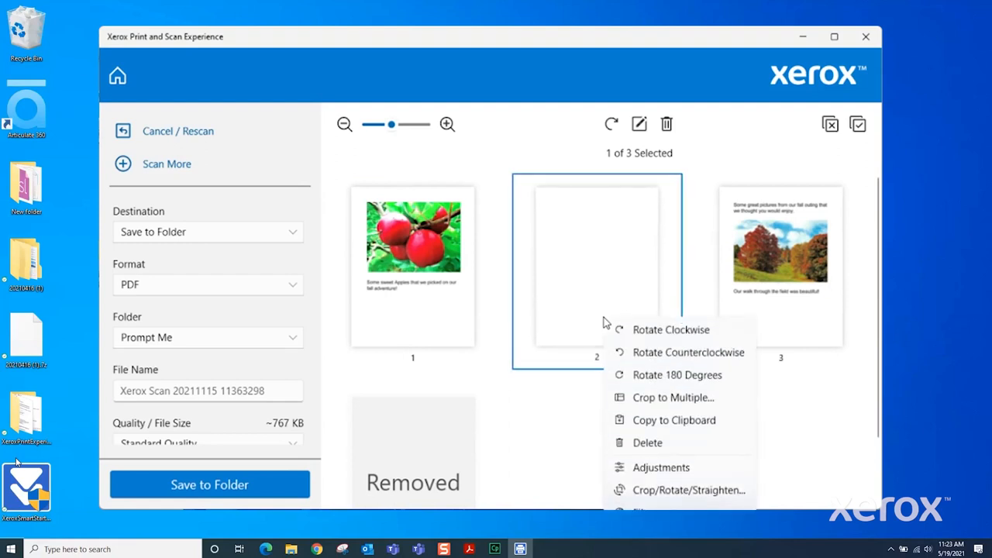
pyautogui.click(648, 443)
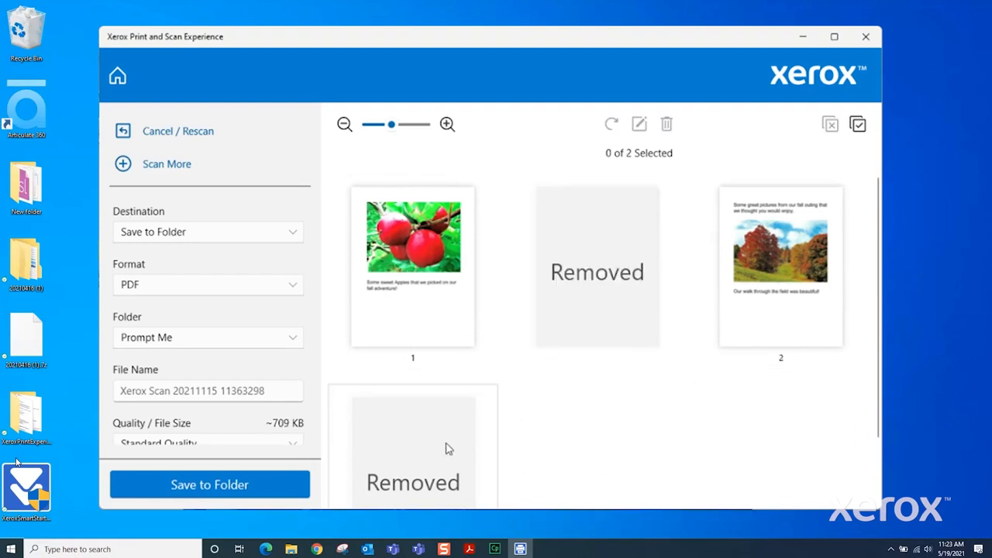
pyautogui.moveTo(320, 280)
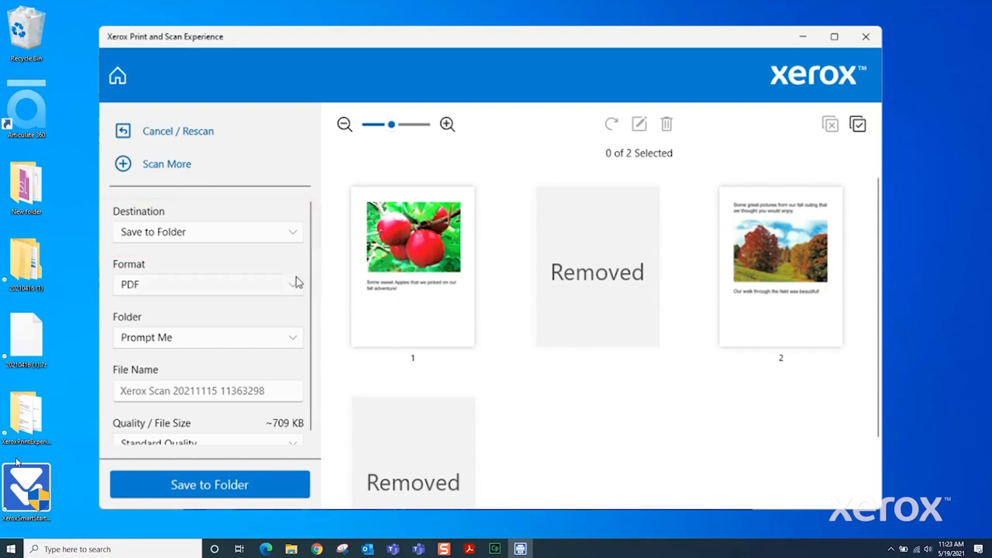
# - Choose the C405 scans folder as the Save to Folder destination
pyautogui.click(207, 285)
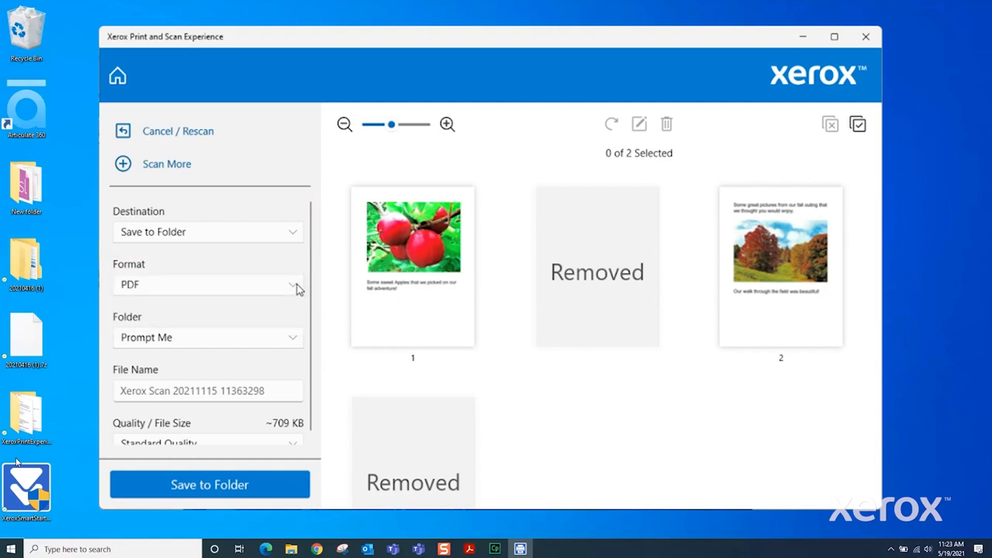
pyautogui.click(207, 338)
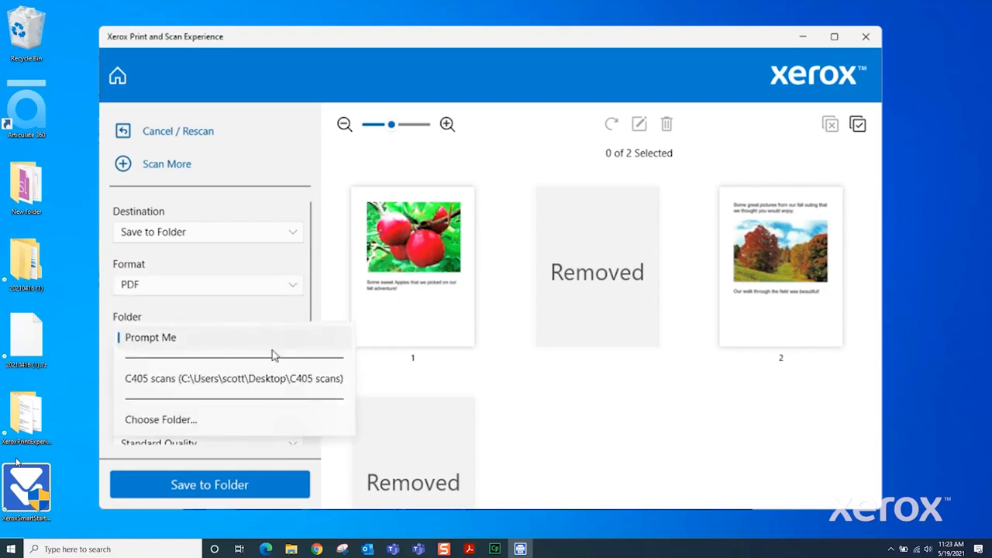
pyautogui.click(161, 418)
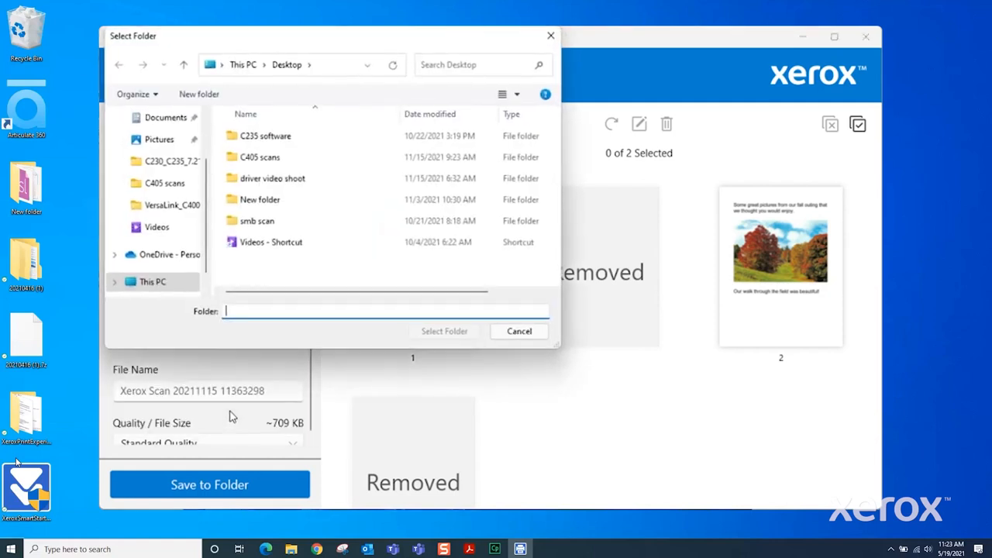
pyautogui.click(261, 157)
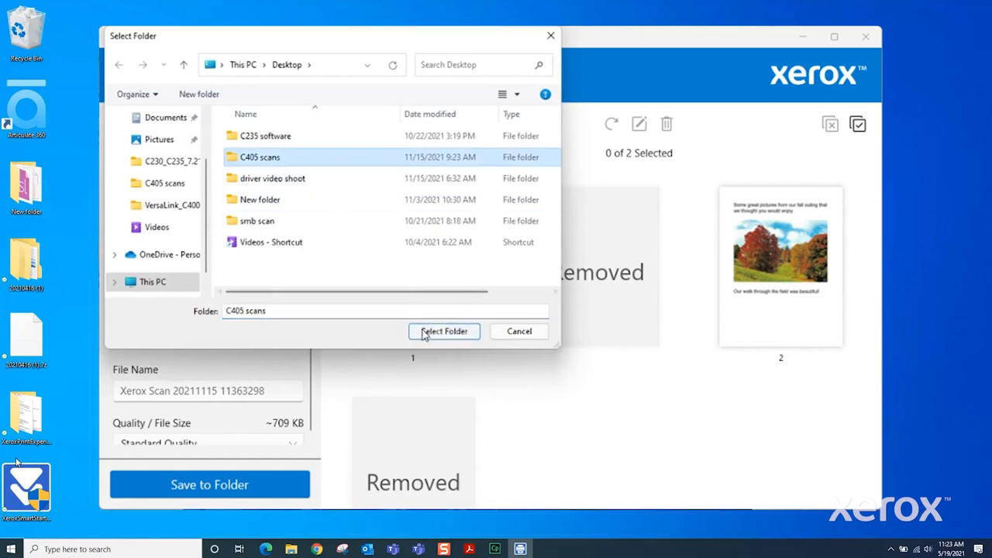
pyautogui.click(444, 332)
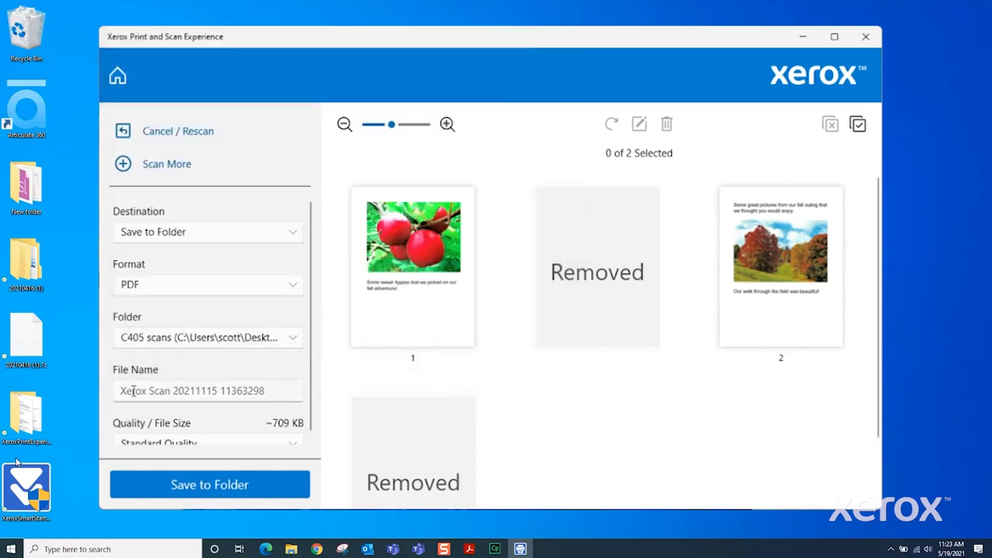
# - Name the file 'vacation pictures'
pyautogui.write('vad')
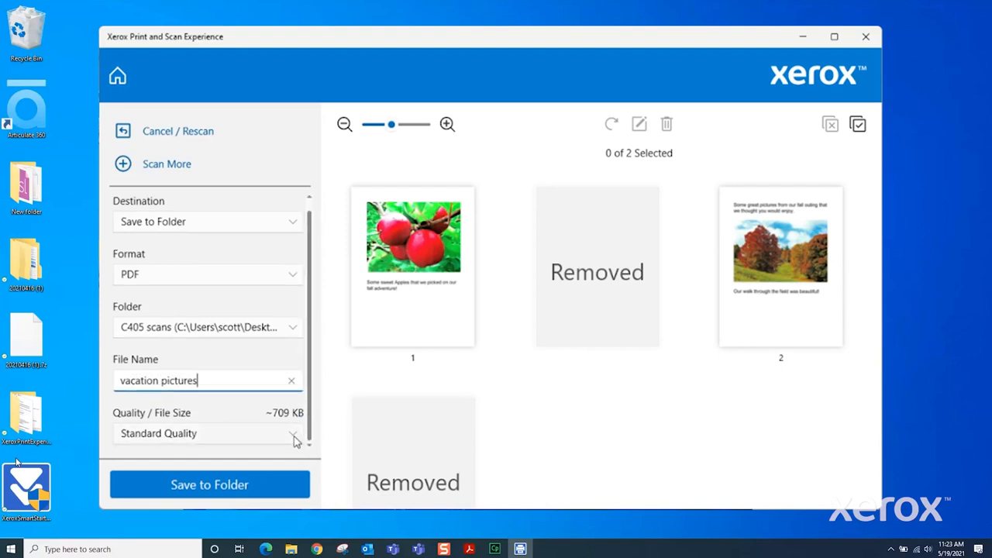
pyautogui.click(293, 434)
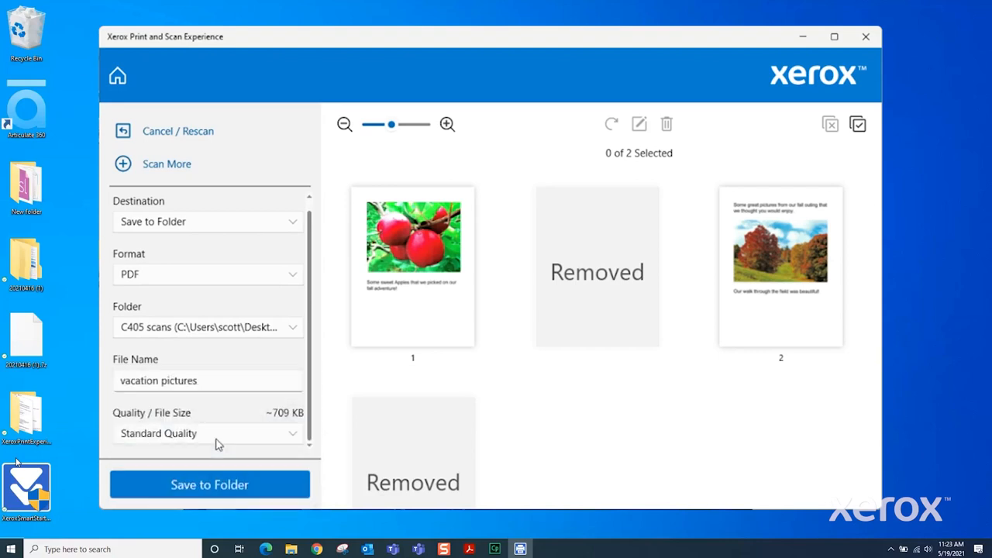
pyautogui.moveTo(209, 484)
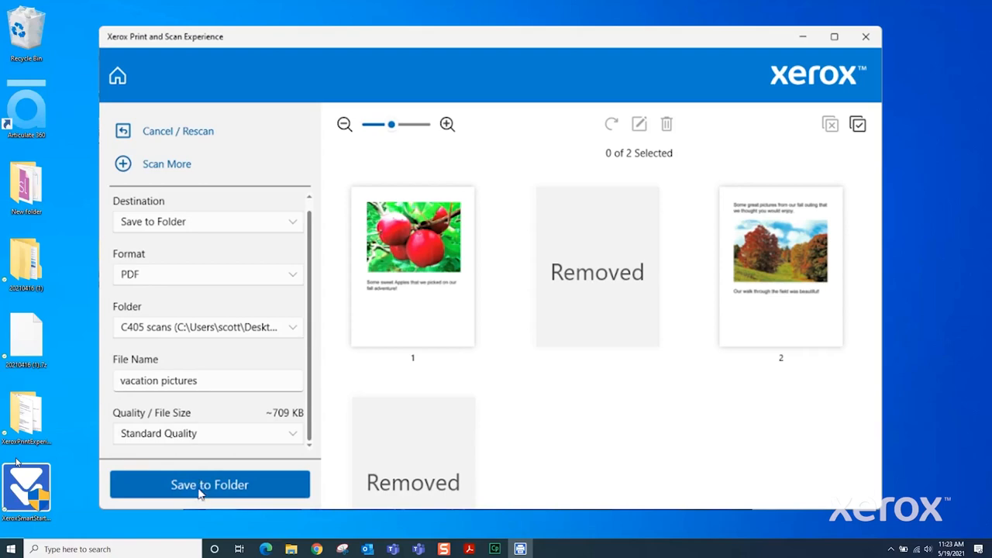
# - Save the vacation pictures PDF to C405 scans and continue past the confirmation
pyautogui.click(209, 484)
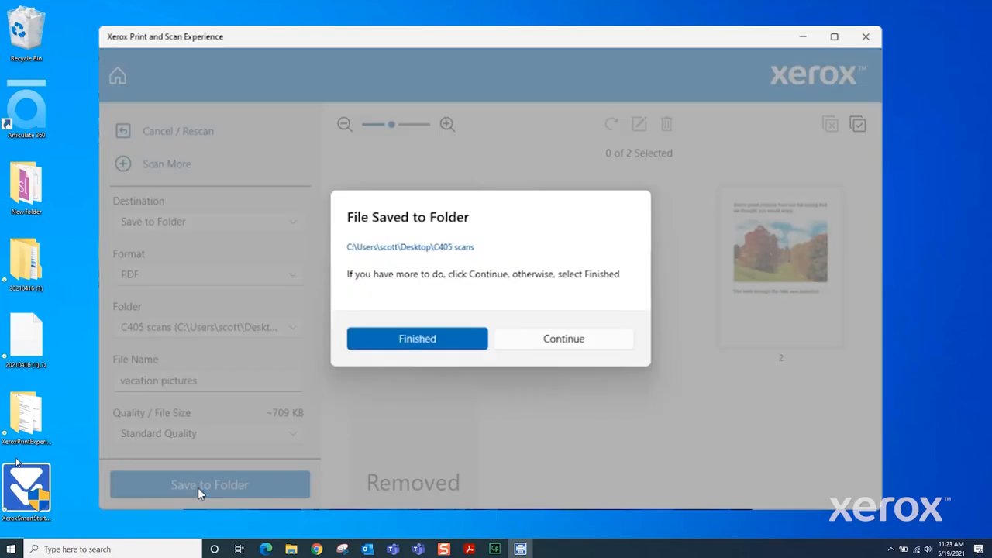
pyautogui.moveTo(510, 348)
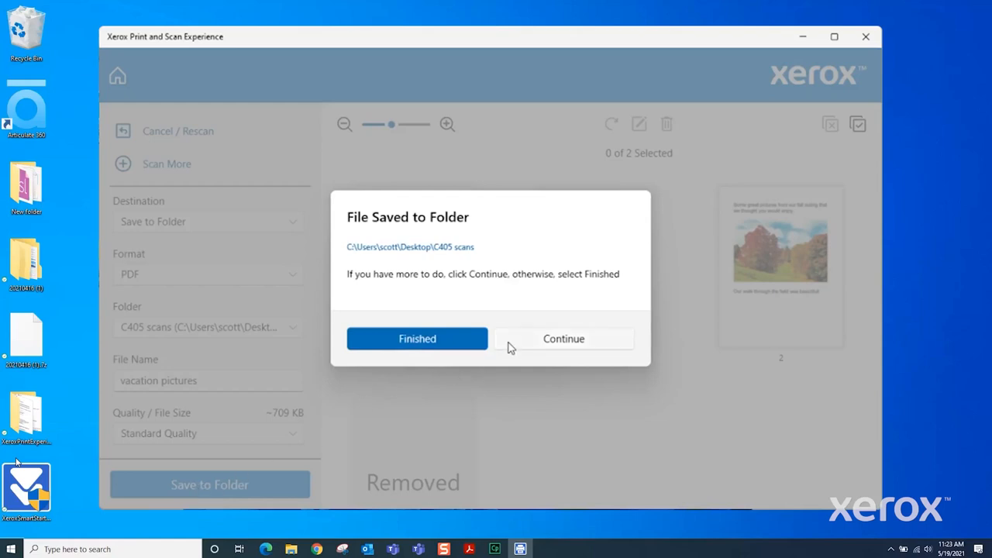
pyautogui.click(565, 338)
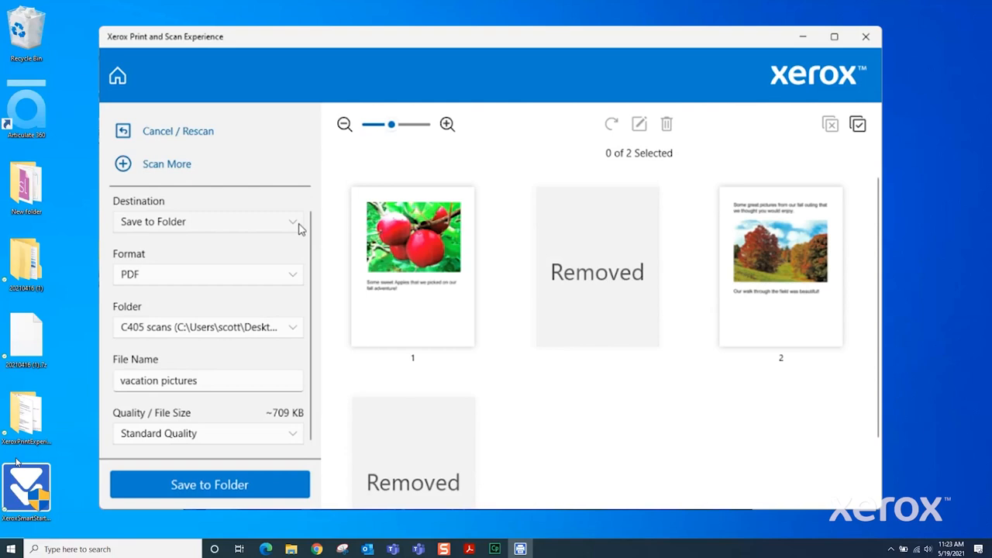
# - Change the destination to Share with App and bring up the Windows share sheet for the PDF
pyautogui.click(208, 220)
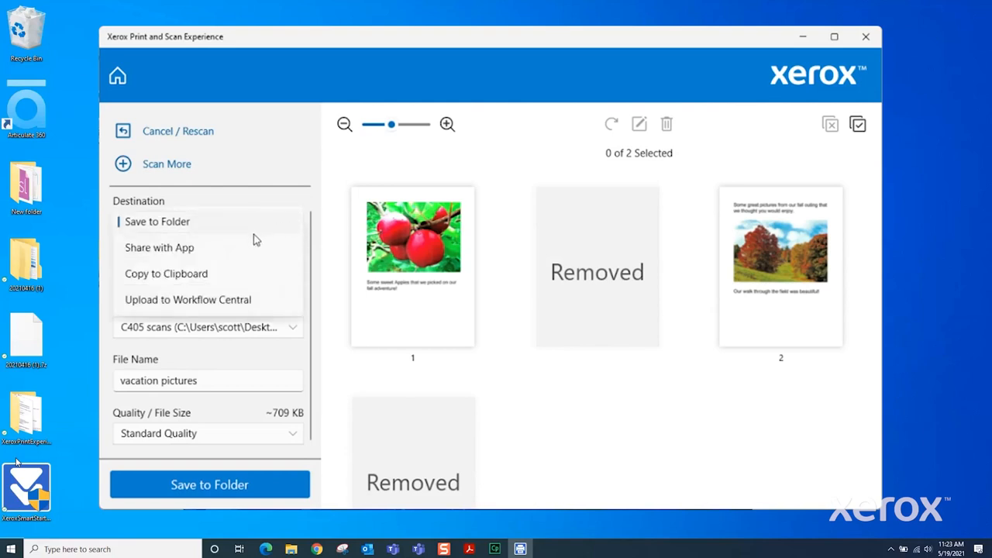
pyautogui.click(159, 248)
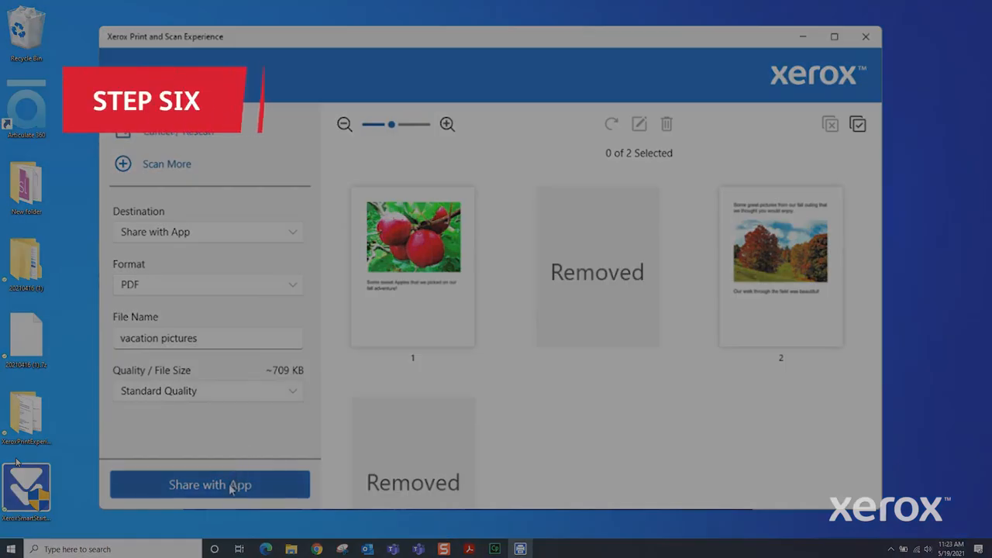
pyautogui.click(210, 483)
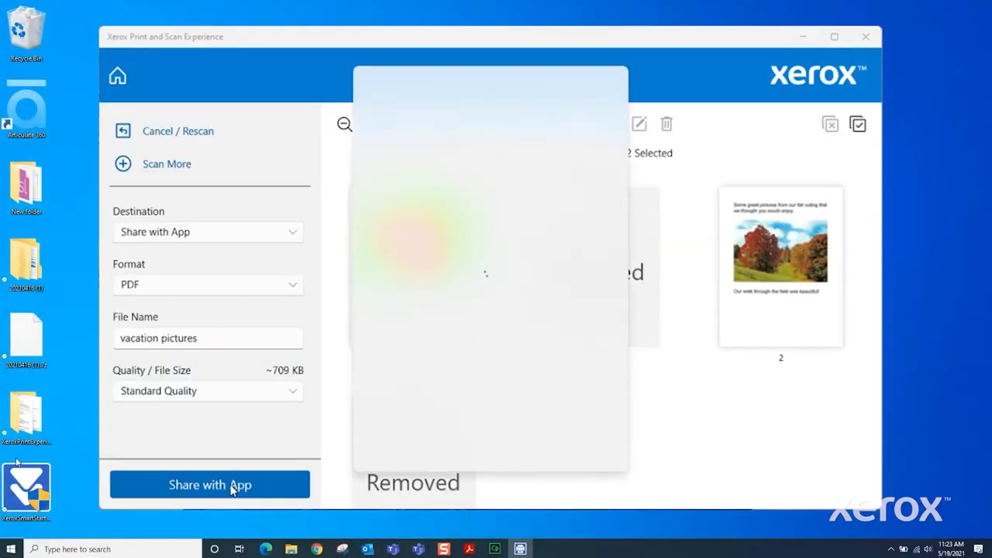
pyautogui.click(209, 484)
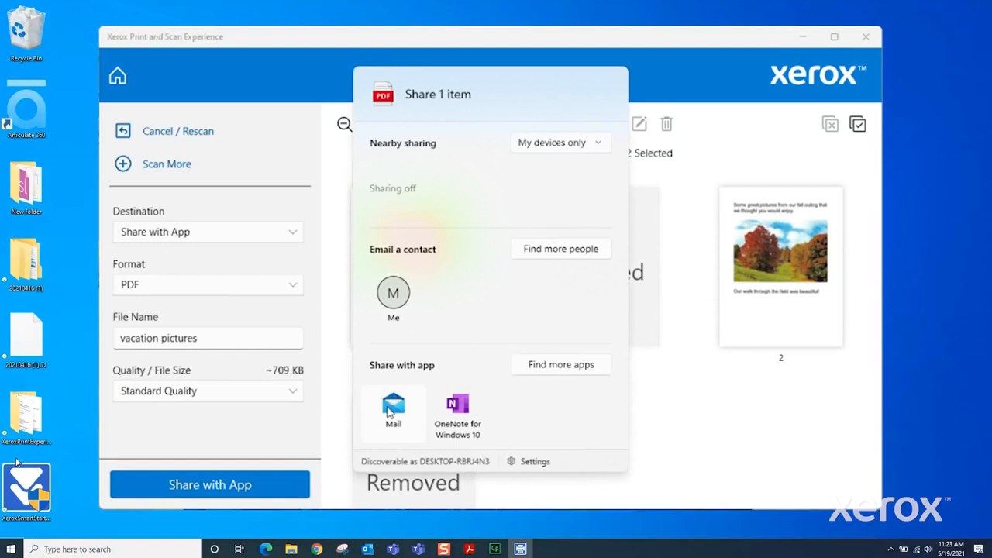
# - Email the PDF via Mail to Joe.Smith@, send it, and finish back at the home screen
pyautogui.click(394, 406)
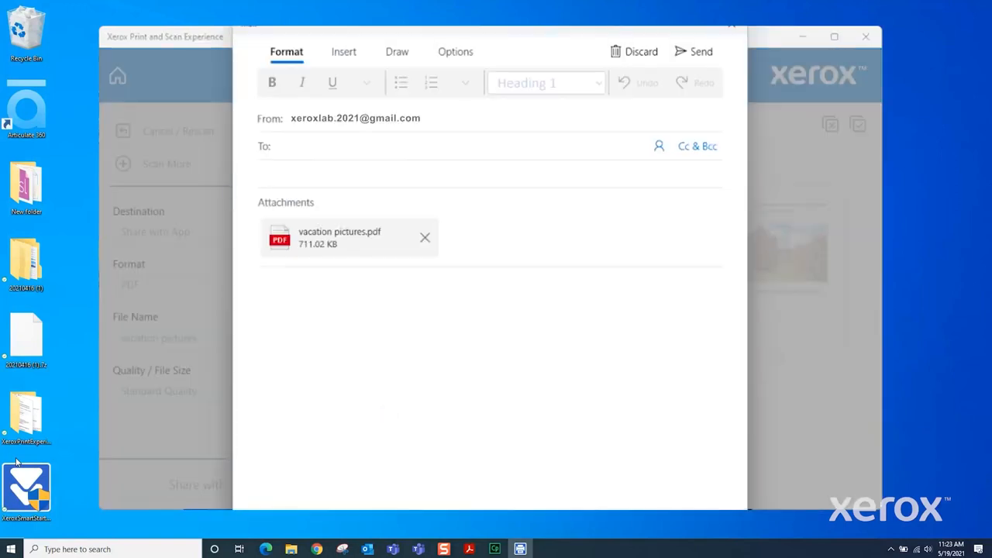
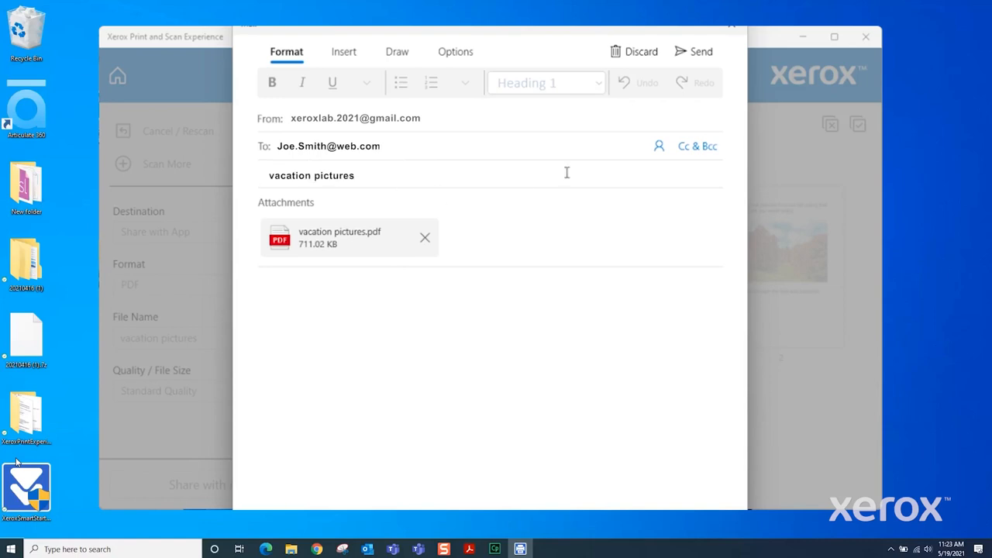
pyautogui.click(693, 52)
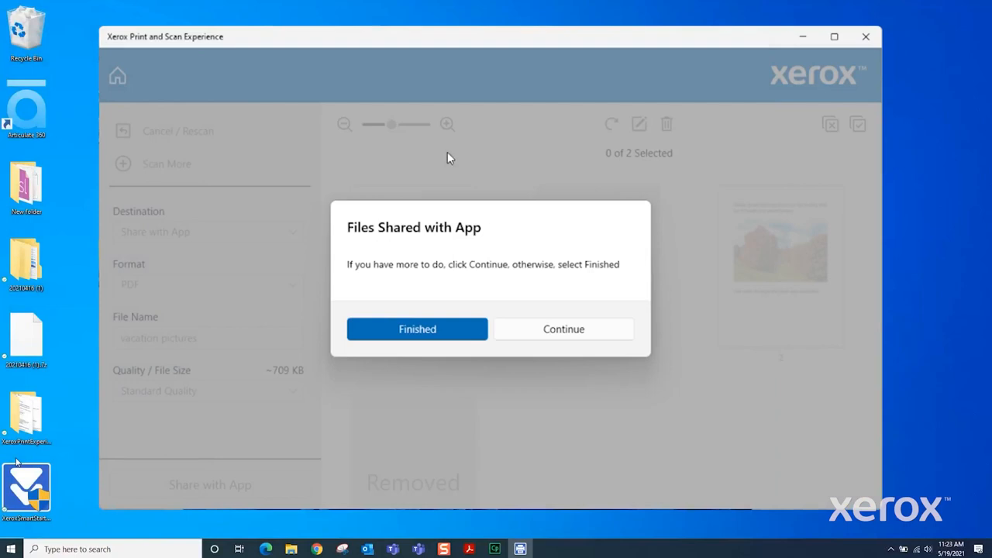
pyautogui.click(417, 329)
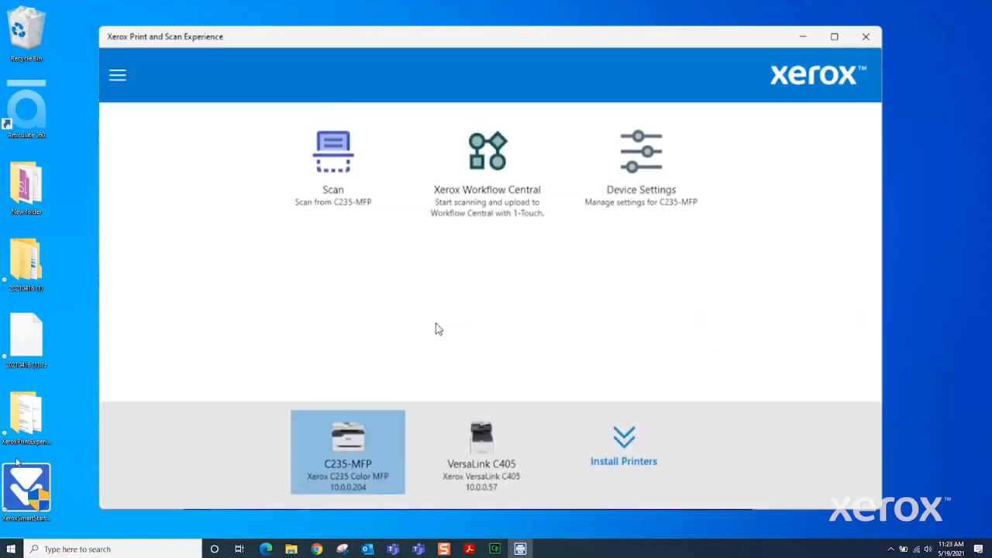